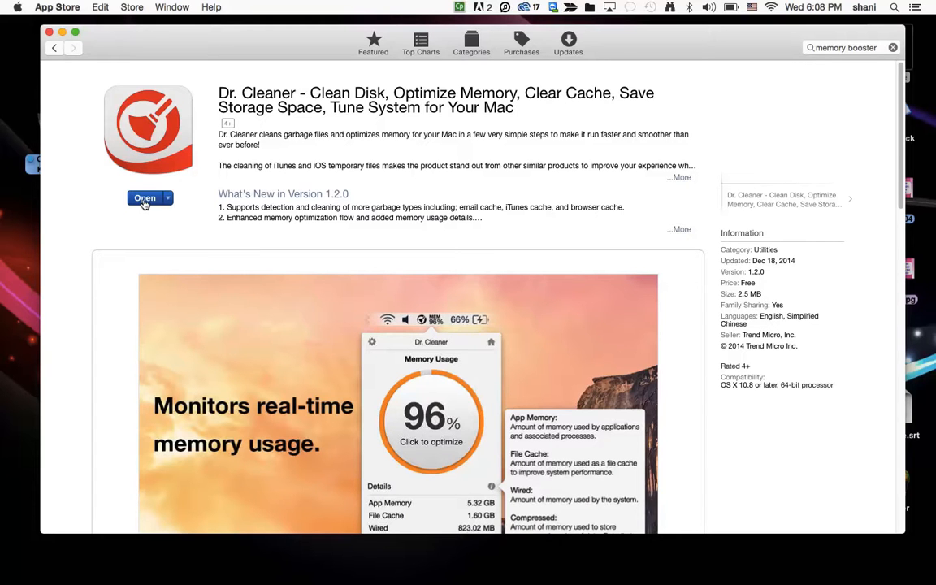
Launch Dr. Cleaner from its App Store page to show the Disk Clean overview
{"action": "left_click", "coordinate": [143, 198]}
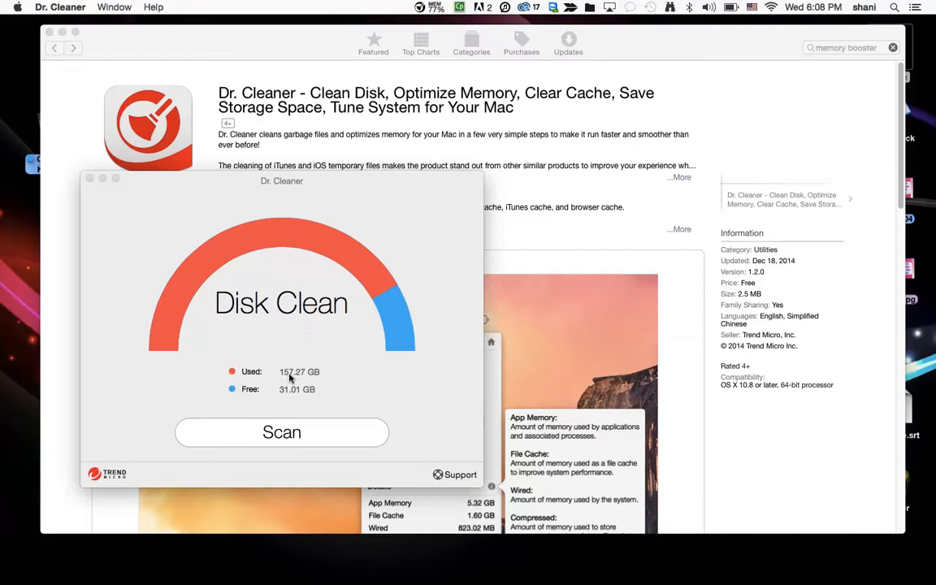
{"action": "mouse_move", "coordinate": [279, 377]}
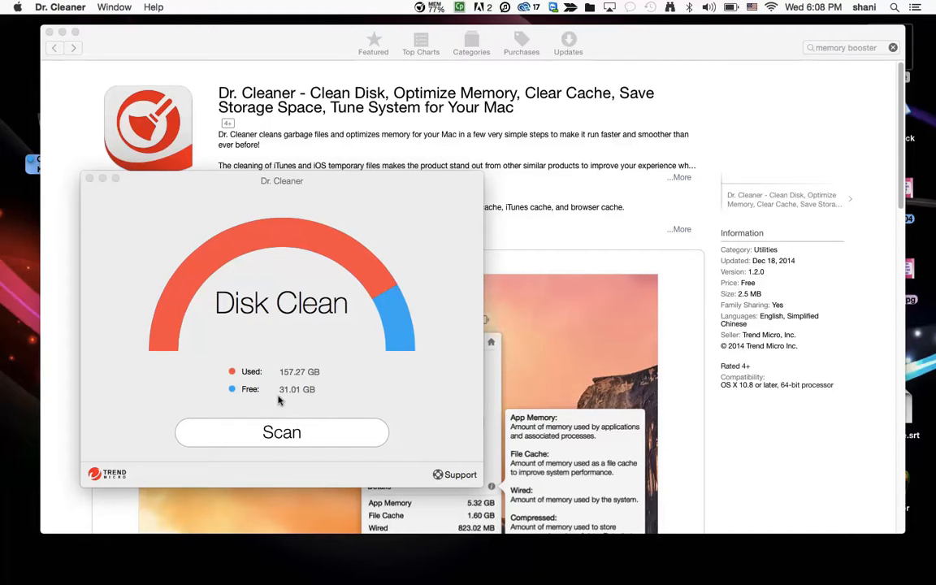
{"action": "mouse_move", "coordinate": [308, 402]}
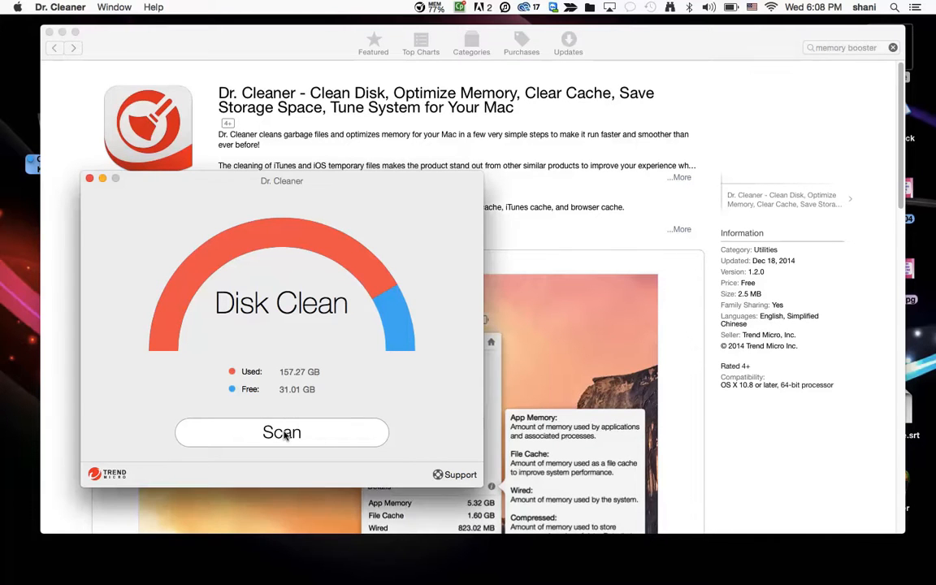
Scan the disk, finding 2.44 GB of garbage, and confirm permanently deleting Trash Can contents
{"action": "left_click", "coordinate": [281, 432]}
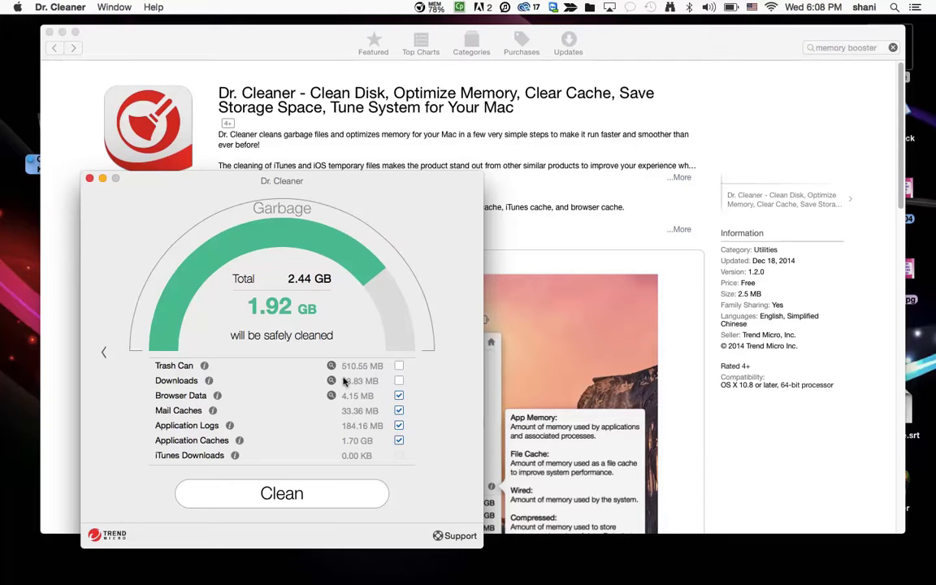
{"action": "mouse_move", "coordinate": [380, 370]}
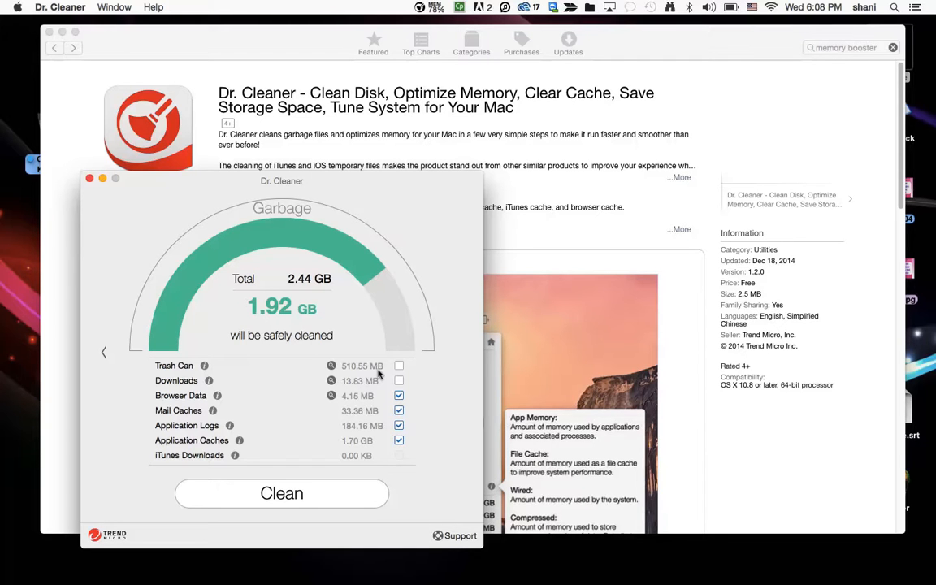
{"action": "left_click", "coordinate": [398, 365]}
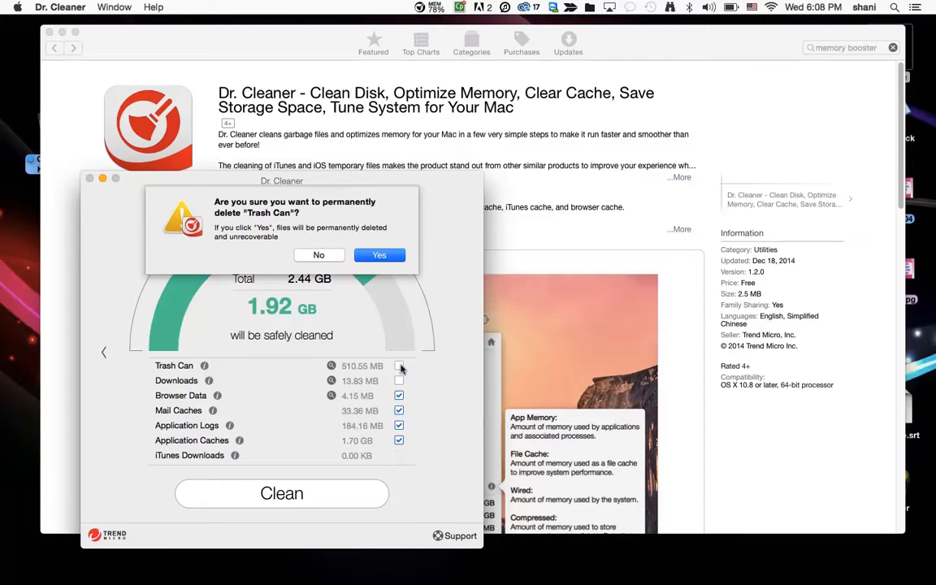
{"action": "left_click", "coordinate": [398, 365]}
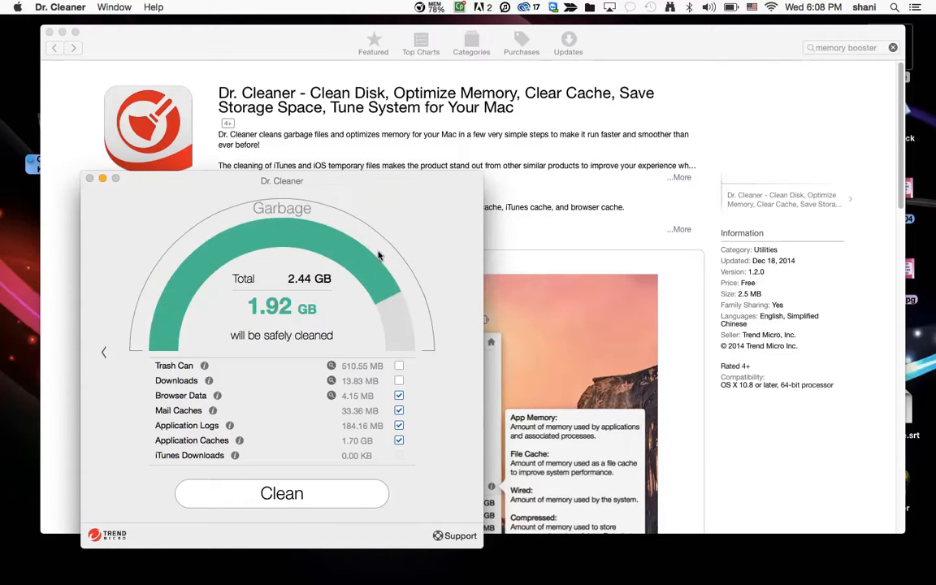
Tick Trash Can so 2.43 GB will be cleaned, leaving Downloads unchecked
{"action": "left_click", "coordinate": [398, 365]}
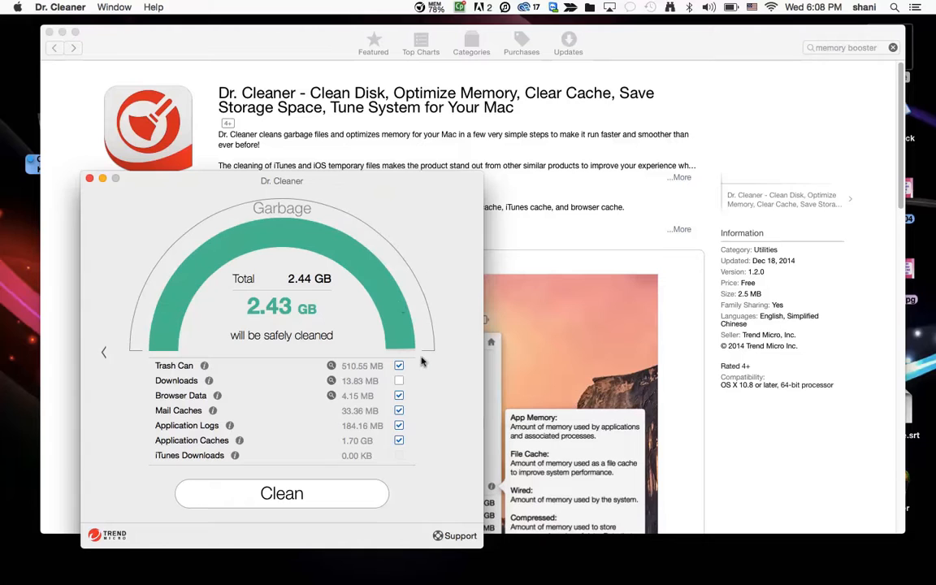
{"action": "mouse_move", "coordinate": [293, 321]}
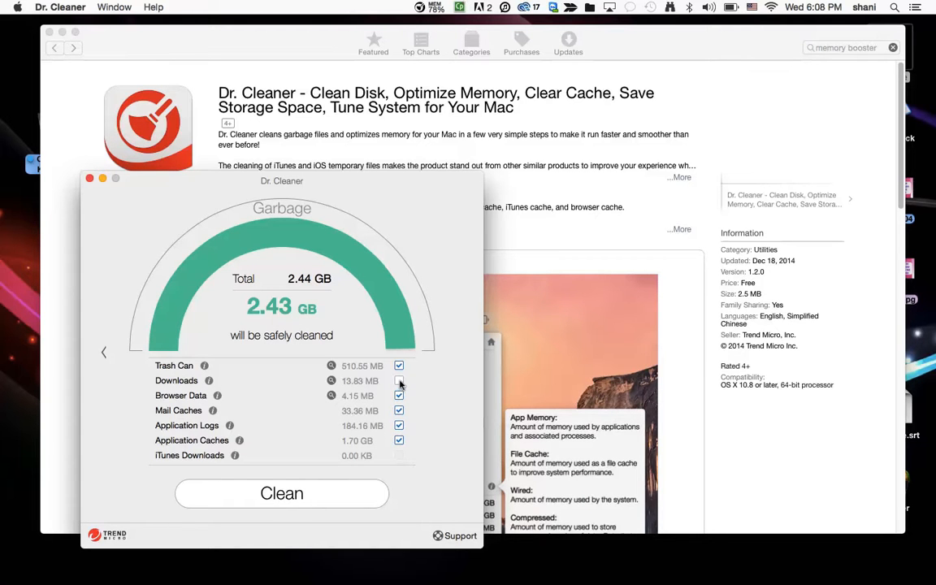
{"action": "left_click", "coordinate": [397, 380]}
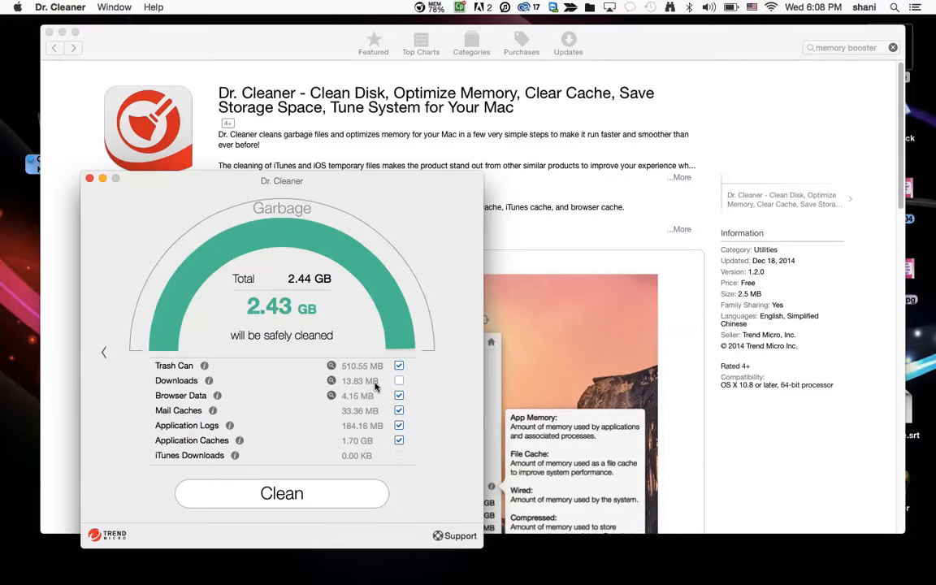
{"action": "mouse_move", "coordinate": [377, 442]}
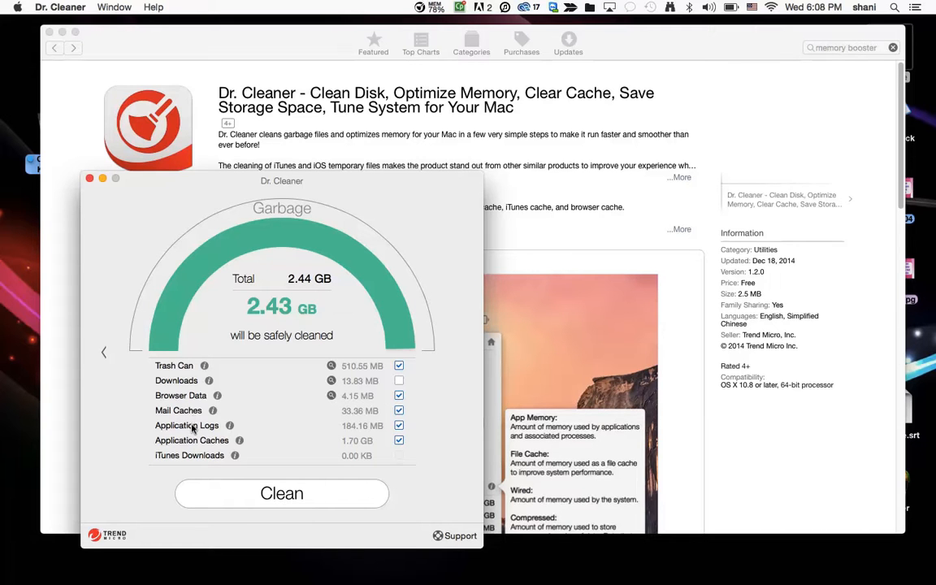
{"action": "mouse_move", "coordinate": [218, 445]}
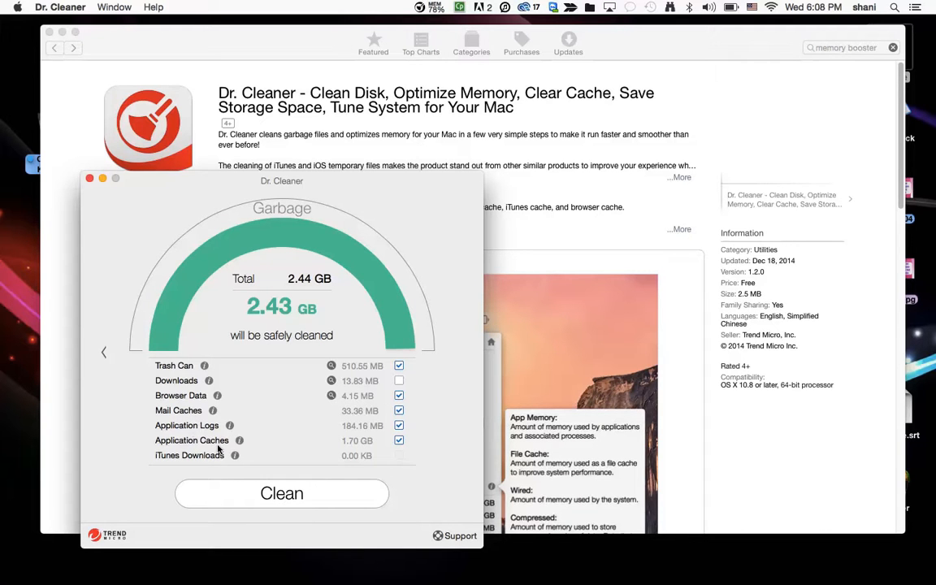
{"action": "mouse_move", "coordinate": [253, 464]}
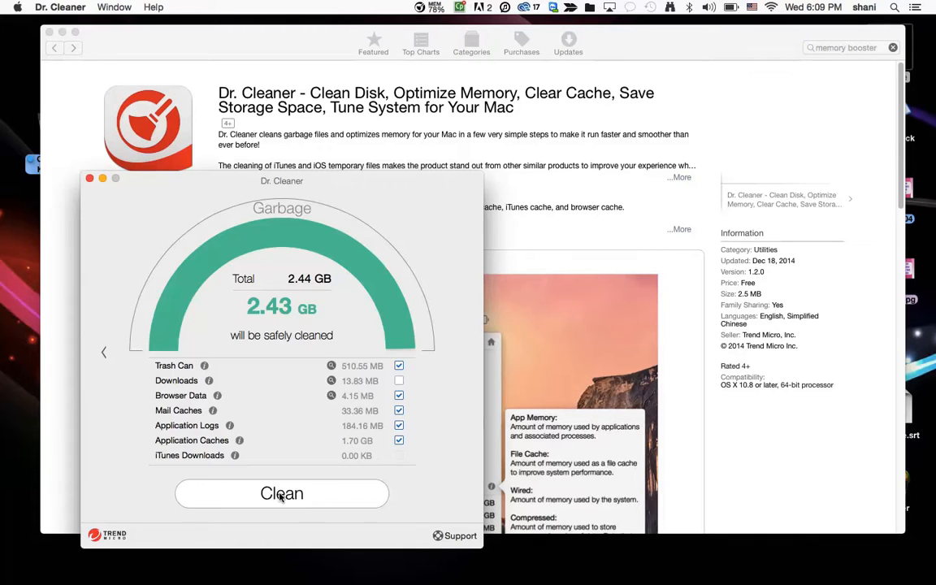
Clean the selected 2.43 GB of garbage and dismiss the results summary
{"action": "left_click", "coordinate": [281, 494]}
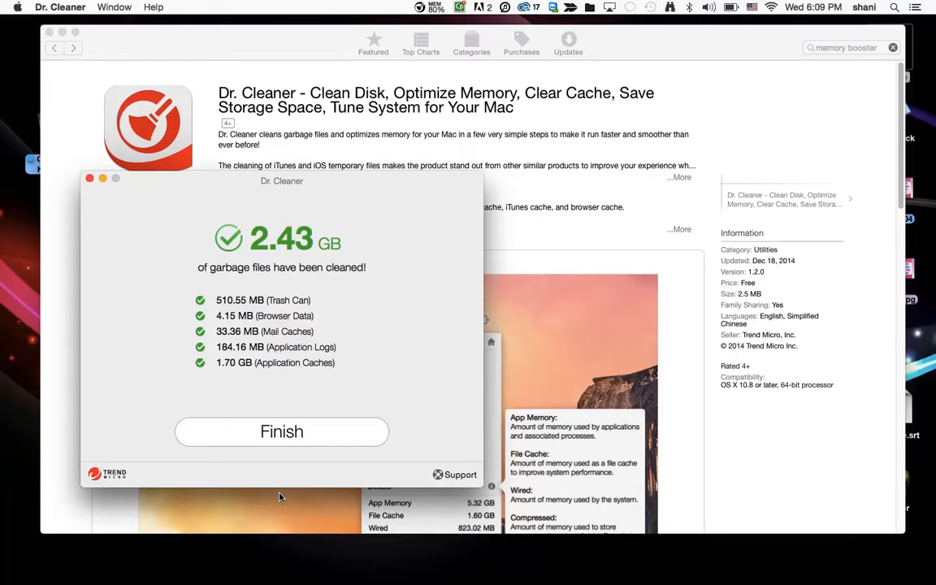
{"action": "mouse_move", "coordinate": [299, 475]}
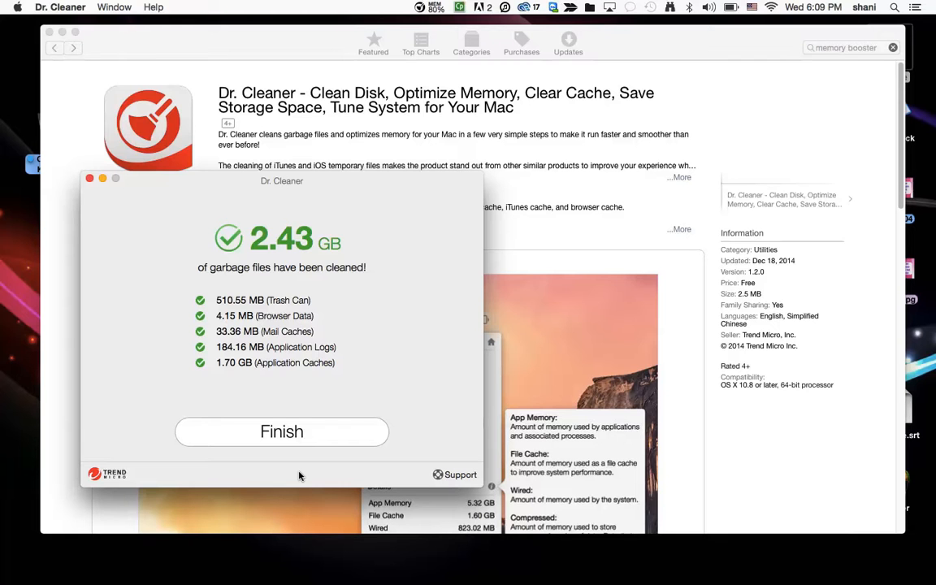
{"action": "left_click", "coordinate": [281, 432]}
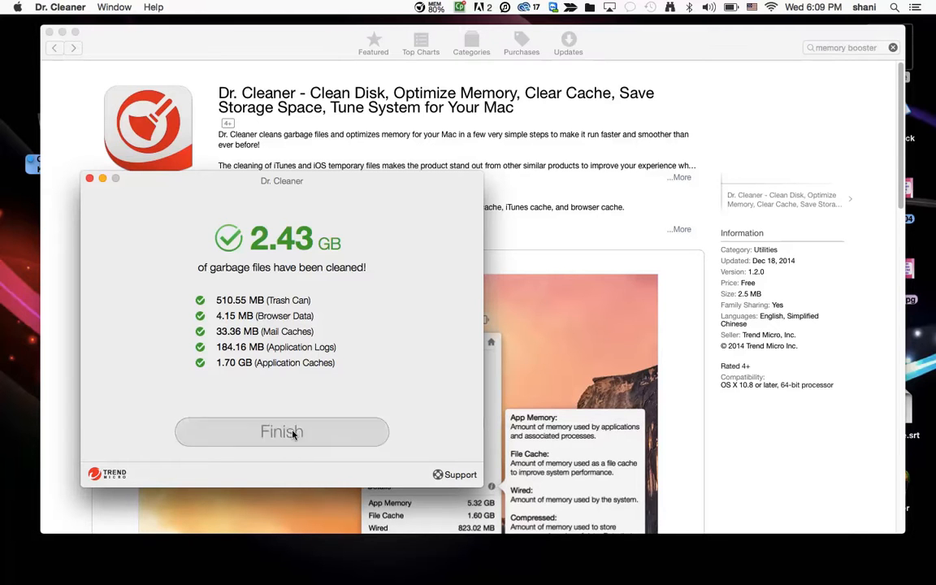
Finish back to the disk overview showing last cleaned today and 33.37 GB free
{"action": "left_click", "coordinate": [281, 432]}
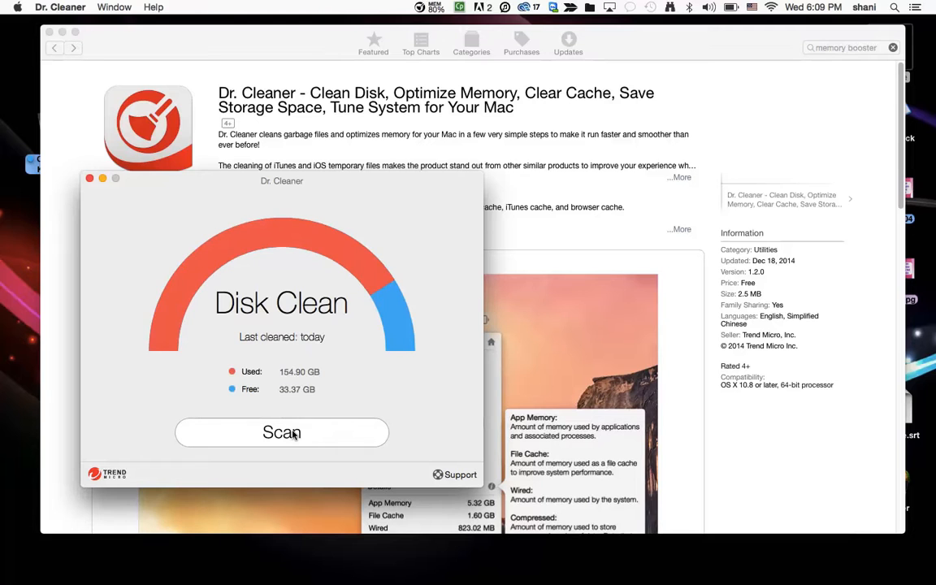
{"action": "mouse_move", "coordinate": [299, 400]}
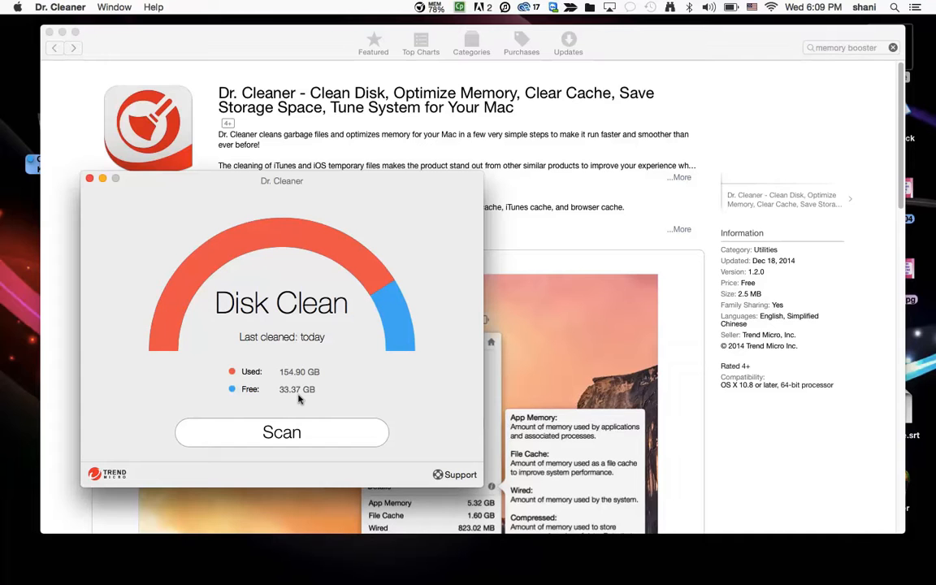
{"action": "mouse_move", "coordinate": [370, 396]}
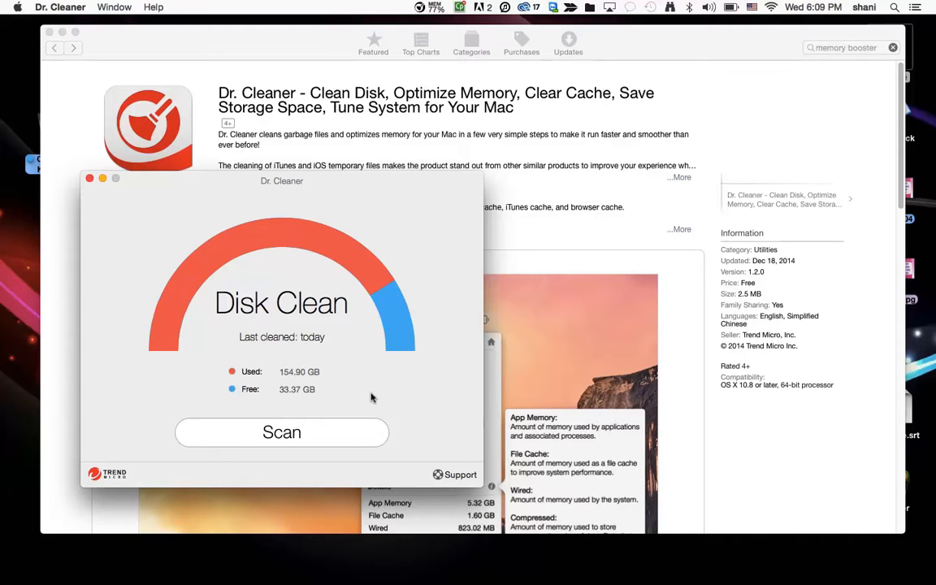
{"action": "mouse_move", "coordinate": [783, 584]}
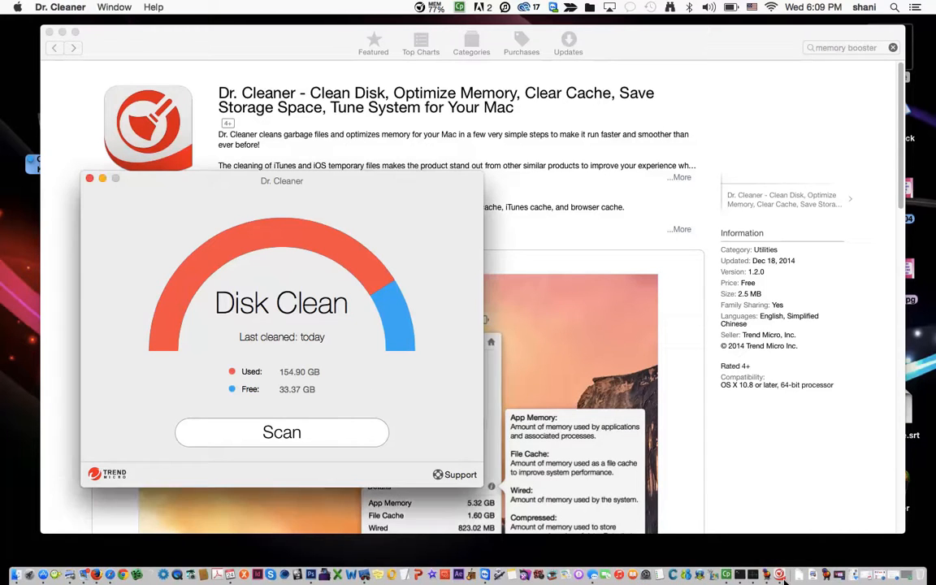